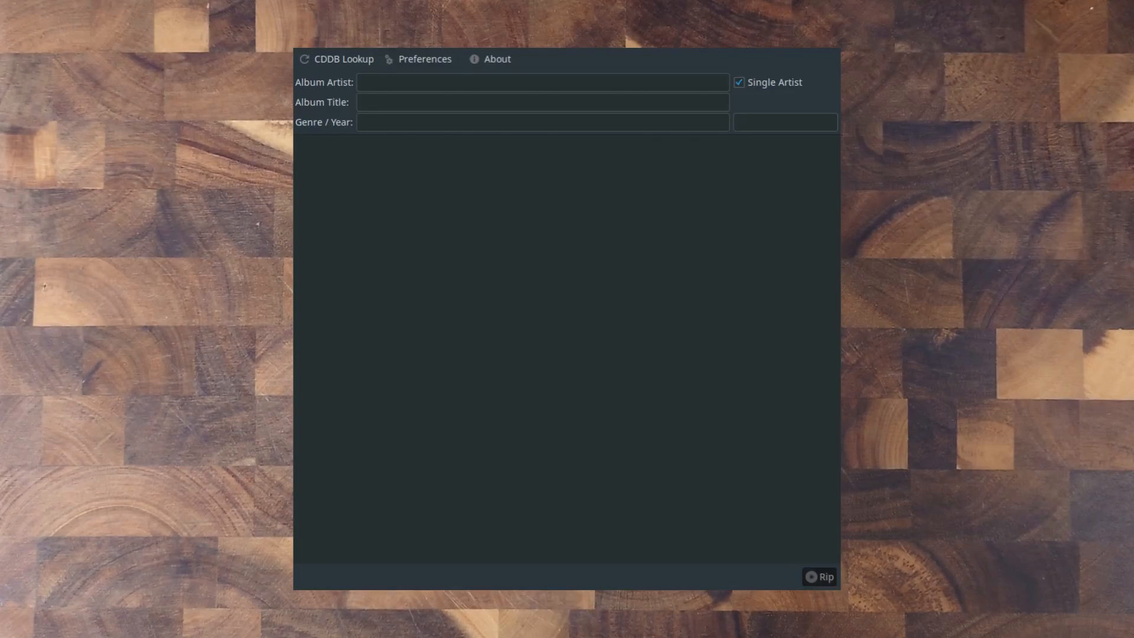
# Fetch the disc's album and track names via CDDB and review the server address in Preferences
pyautogui.click(336, 58)
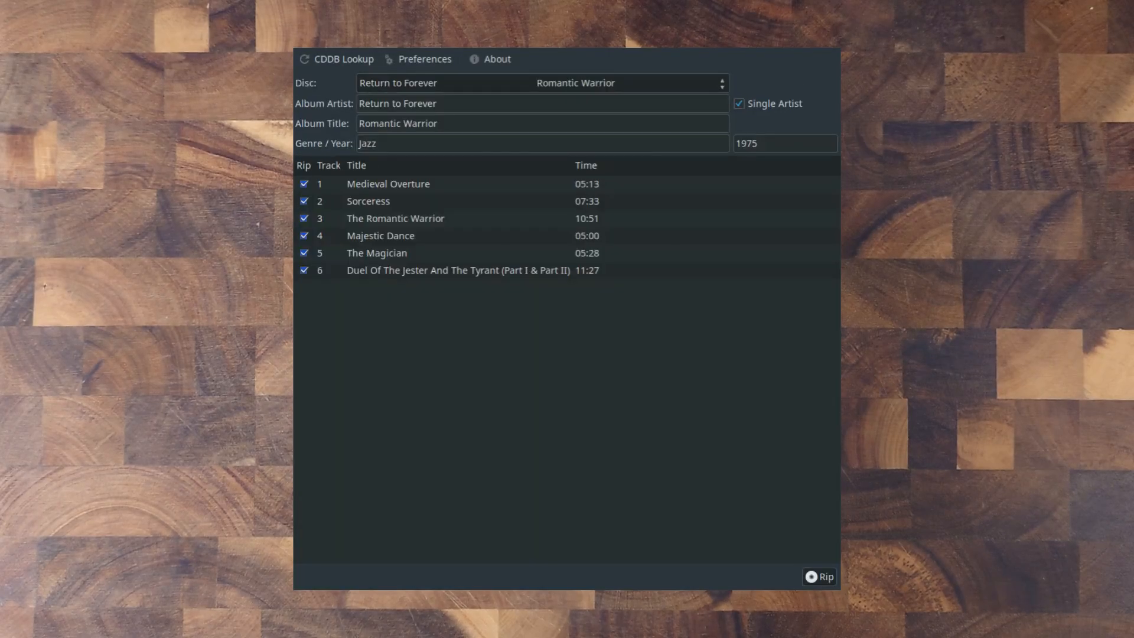
pyautogui.click(424, 58)
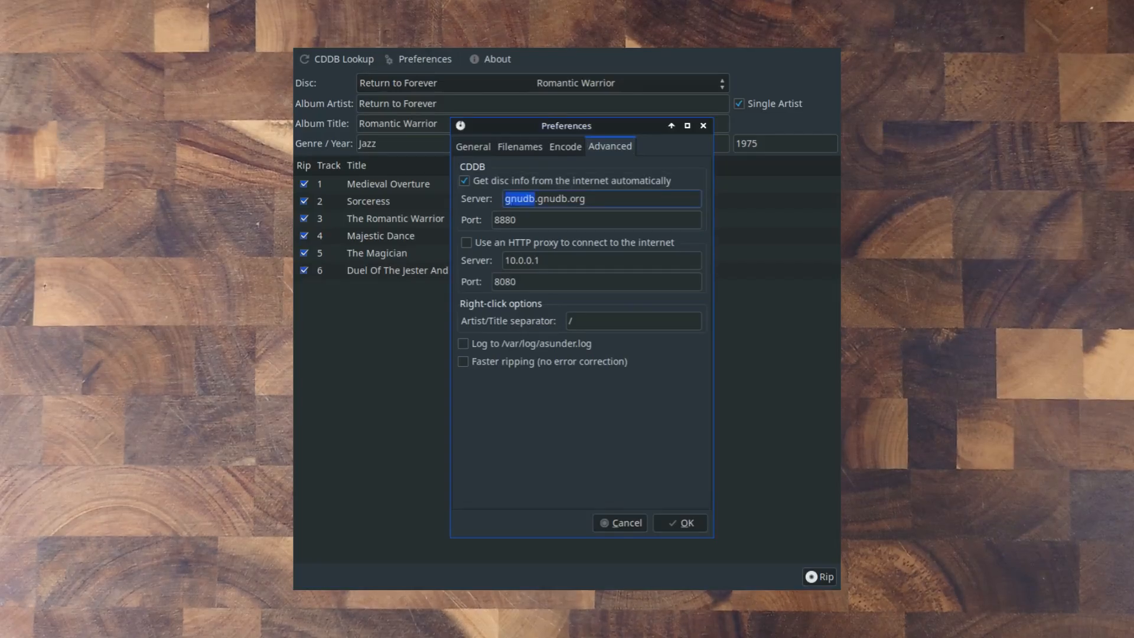
pyautogui.click(586, 199)
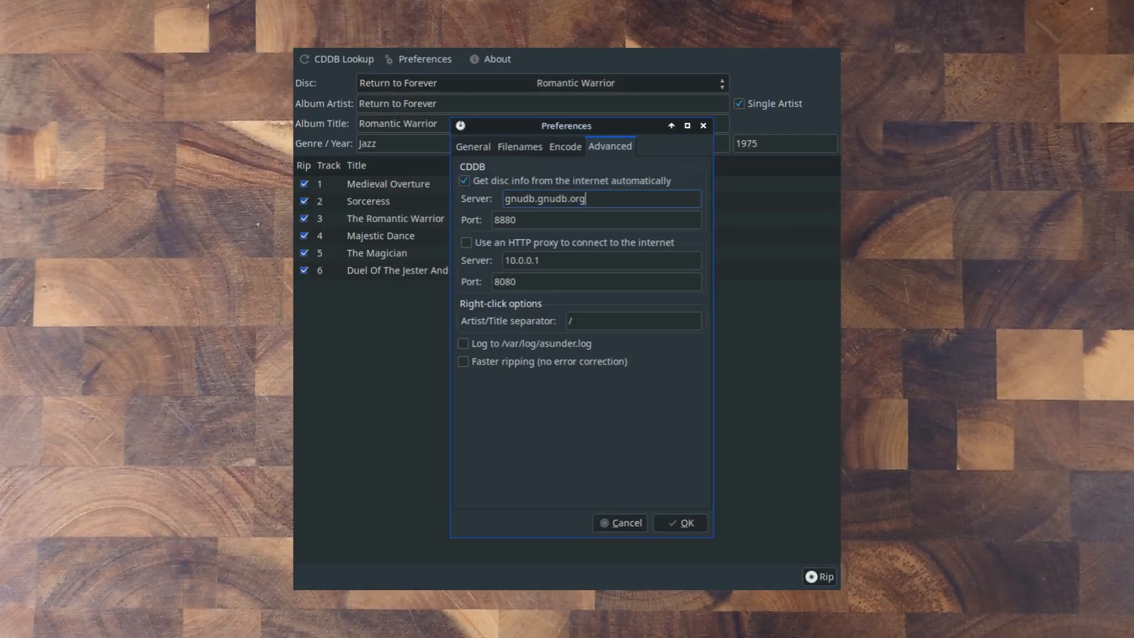
# Review the General and Filenames settings and keep FLAC as the only enabled output format
pyautogui.click(473, 146)
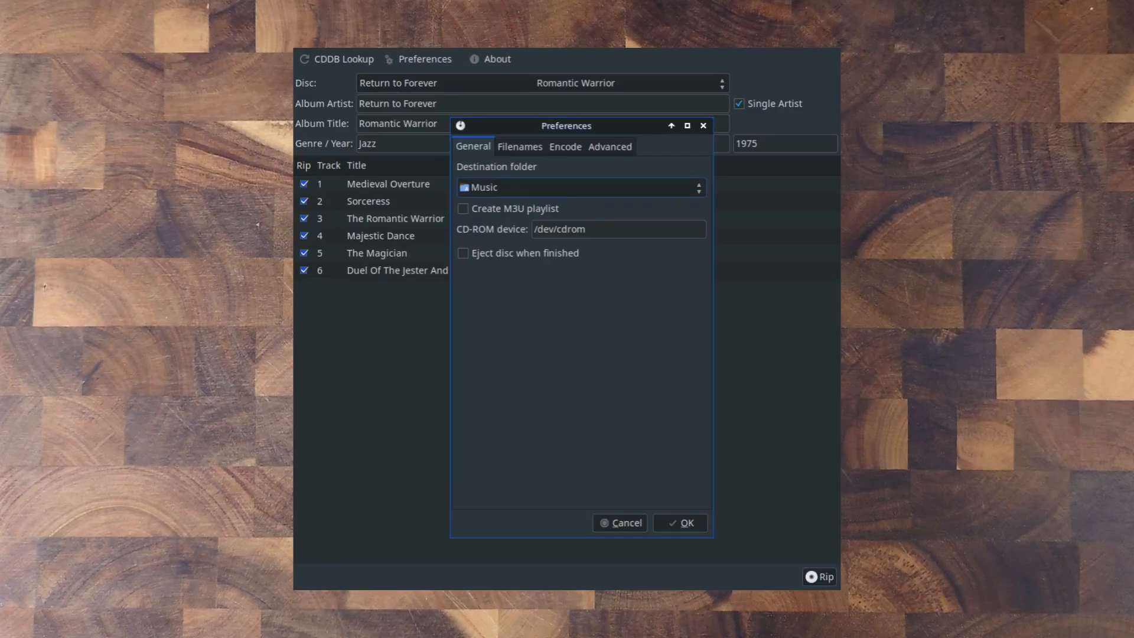
pyautogui.click(519, 146)
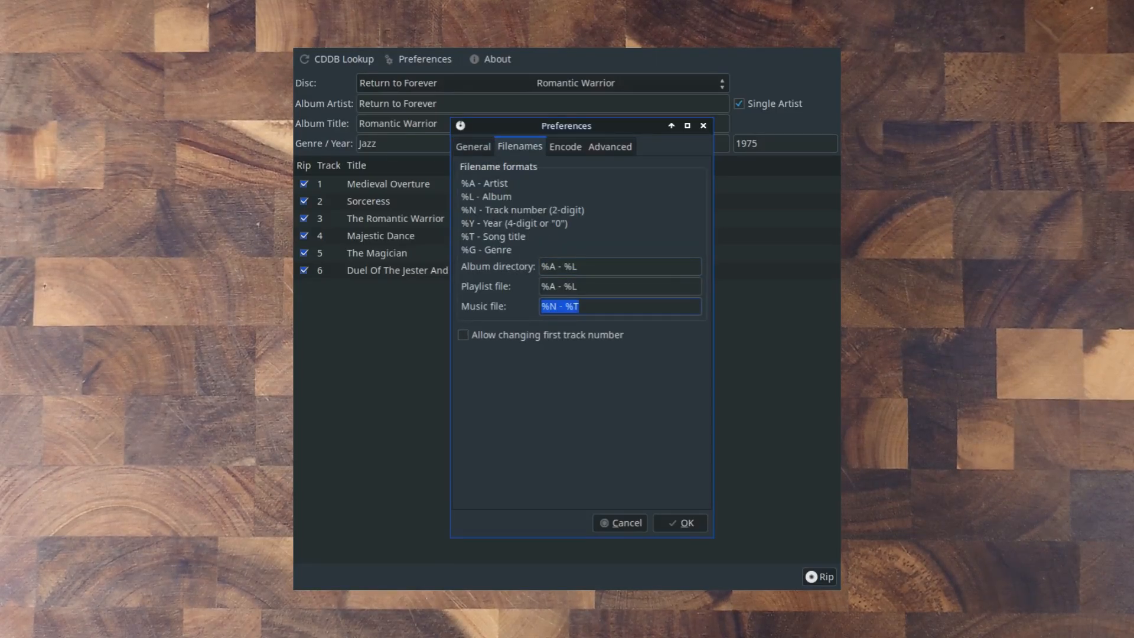
pyautogui.click(564, 147)
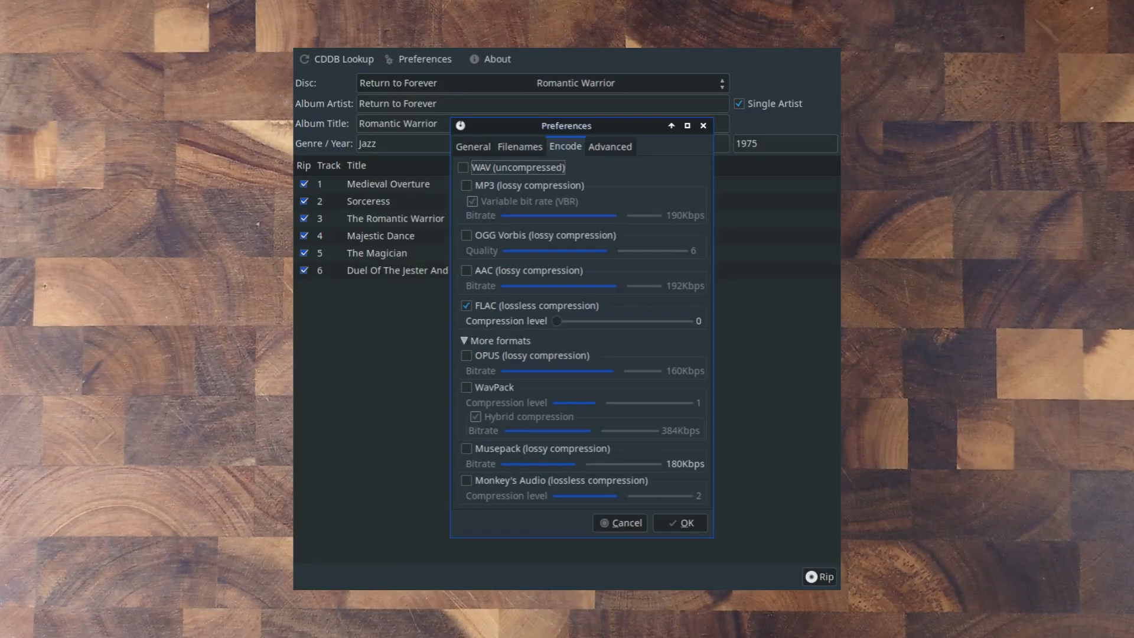
pyautogui.click(466, 184)
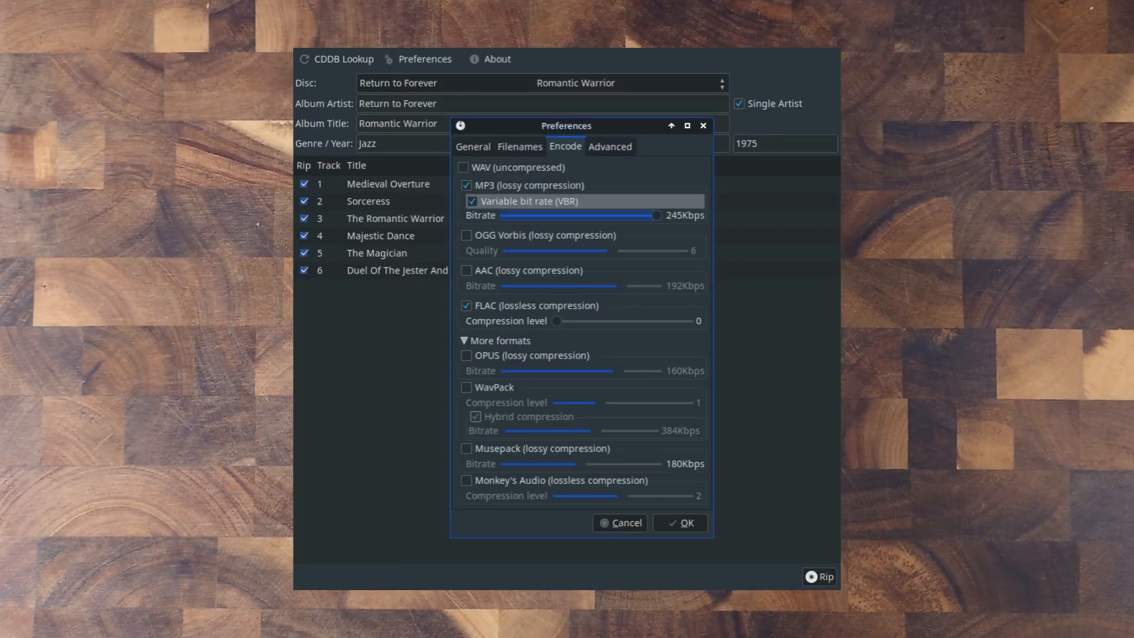
pyautogui.click(467, 185)
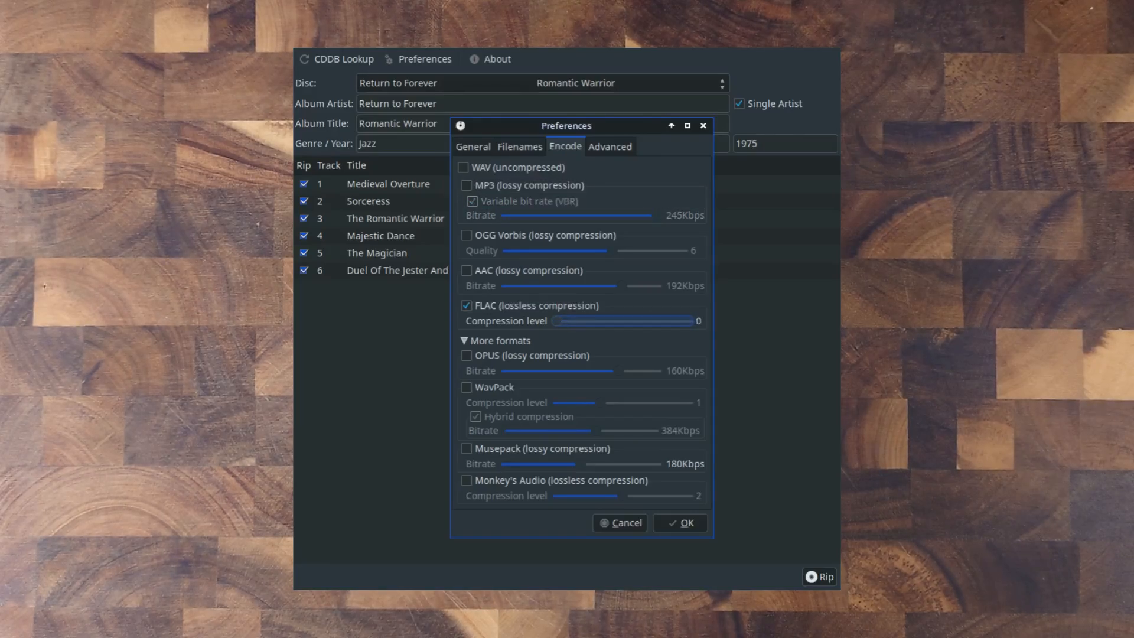
pyautogui.click(678, 523)
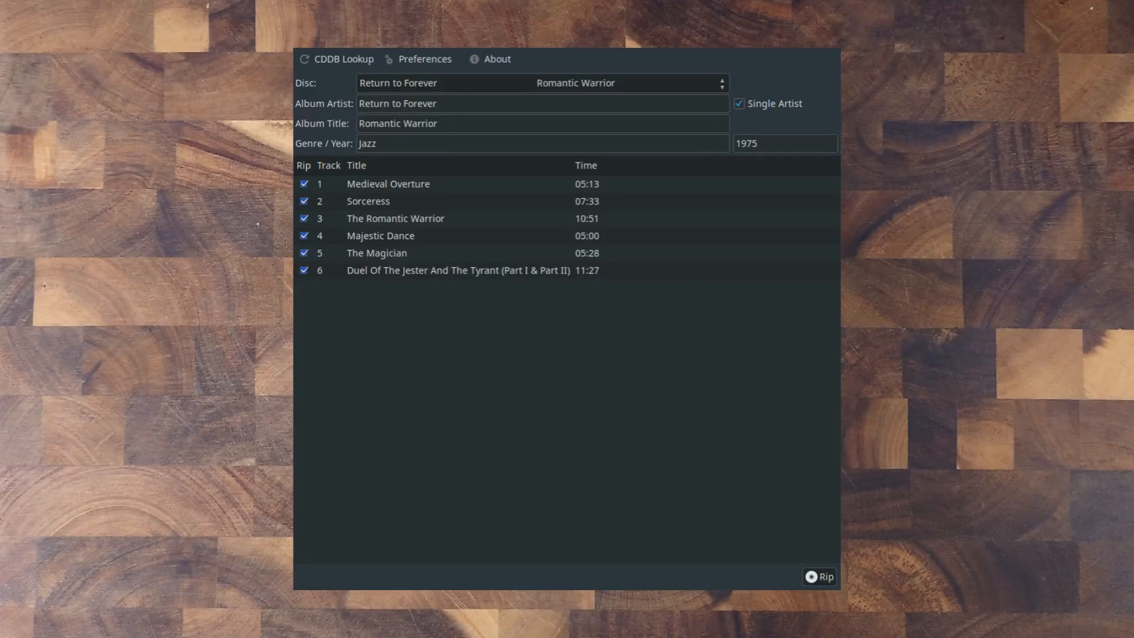
# Rip all six checked Romantic Warrior tracks to FLAC
pyautogui.click(819, 576)
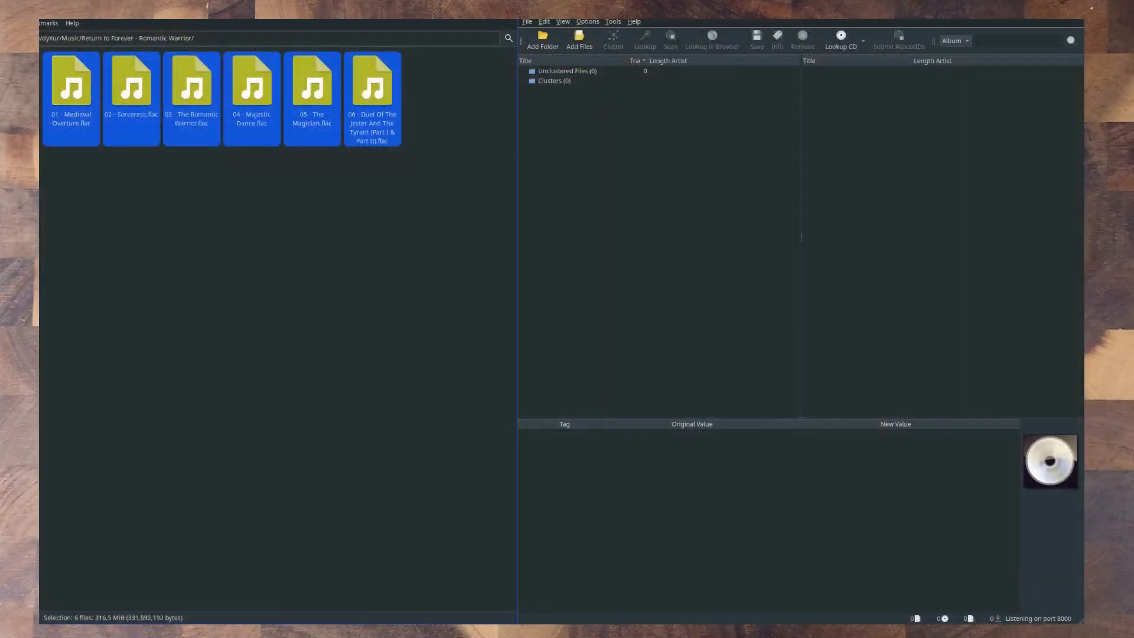
# Add the six ripped FLAC files to Picard and run a metadata lookup
pyautogui.click(579, 38)
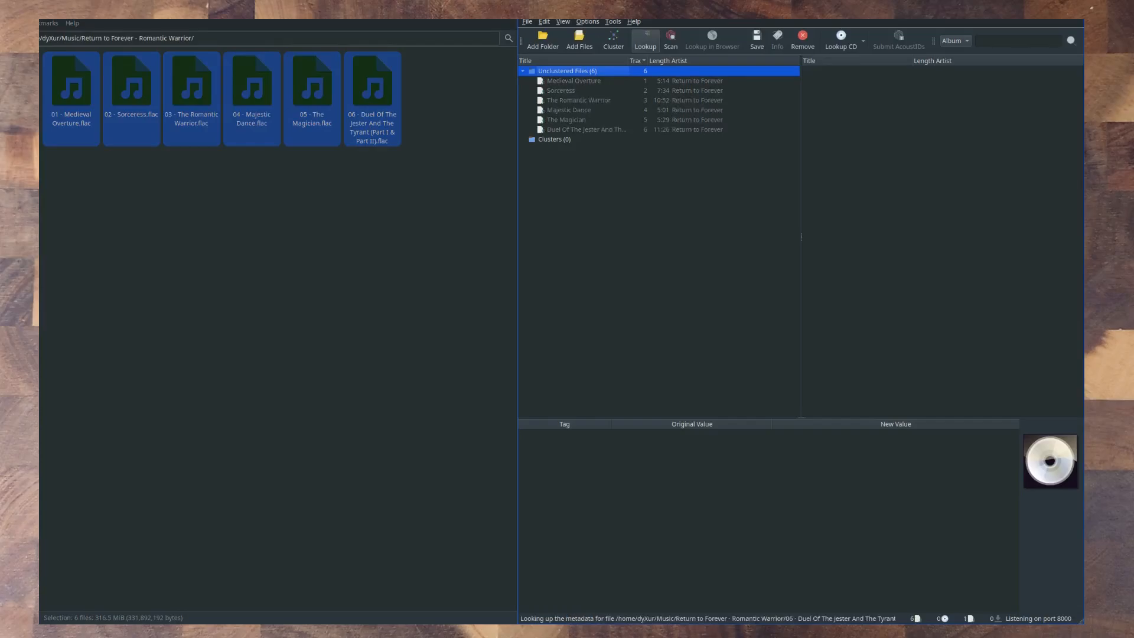
pyautogui.click(645, 40)
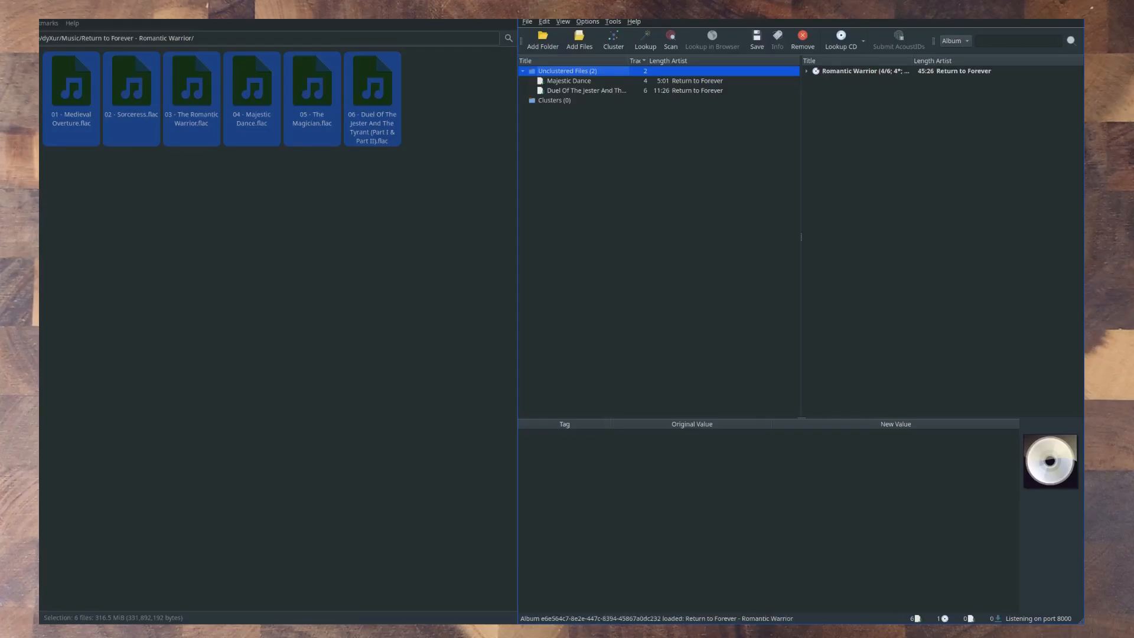
# Expand Romantic Warrior and inspect tags for Duel of the Jester, Majestic Dance, Medieval Overture, Sorceress
pyautogui.click(805, 71)
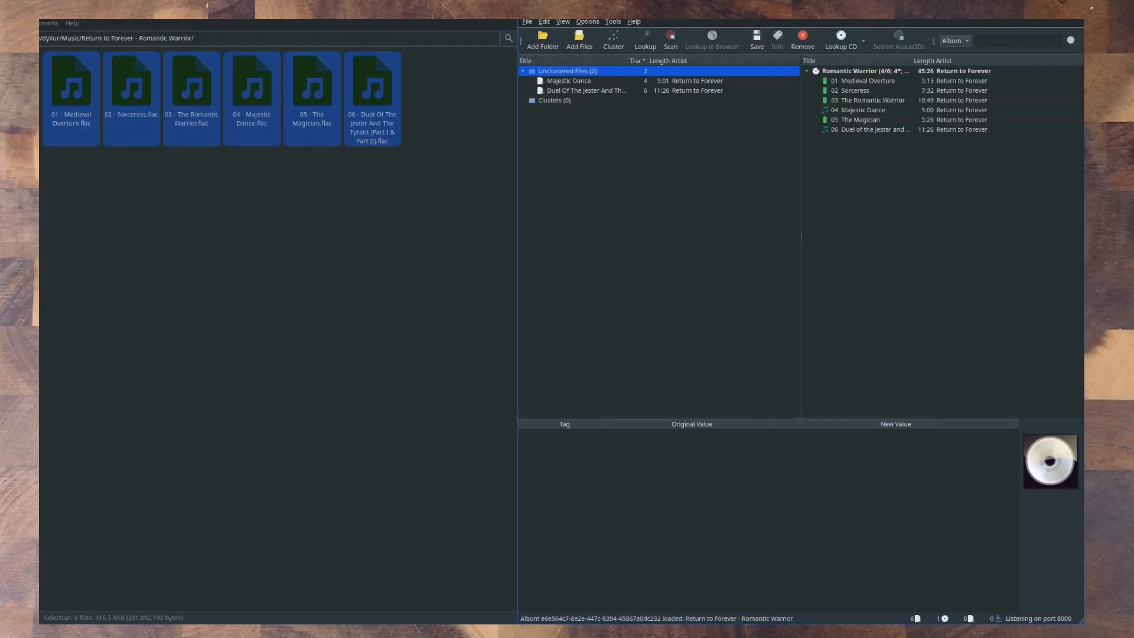
pyautogui.click(876, 130)
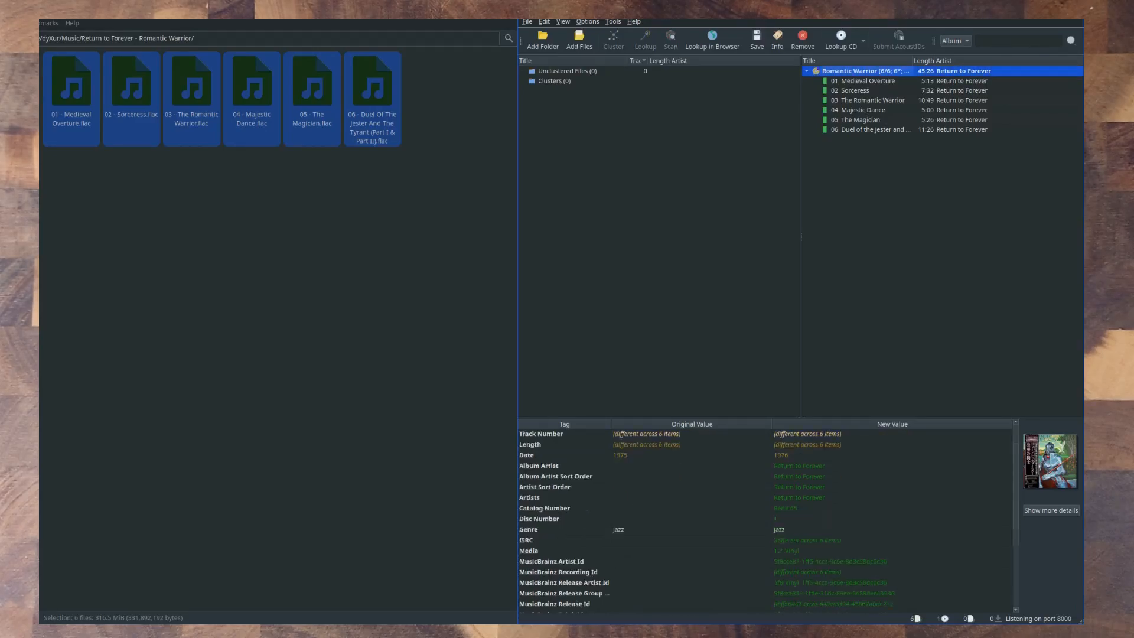
pyautogui.scroll(-3)
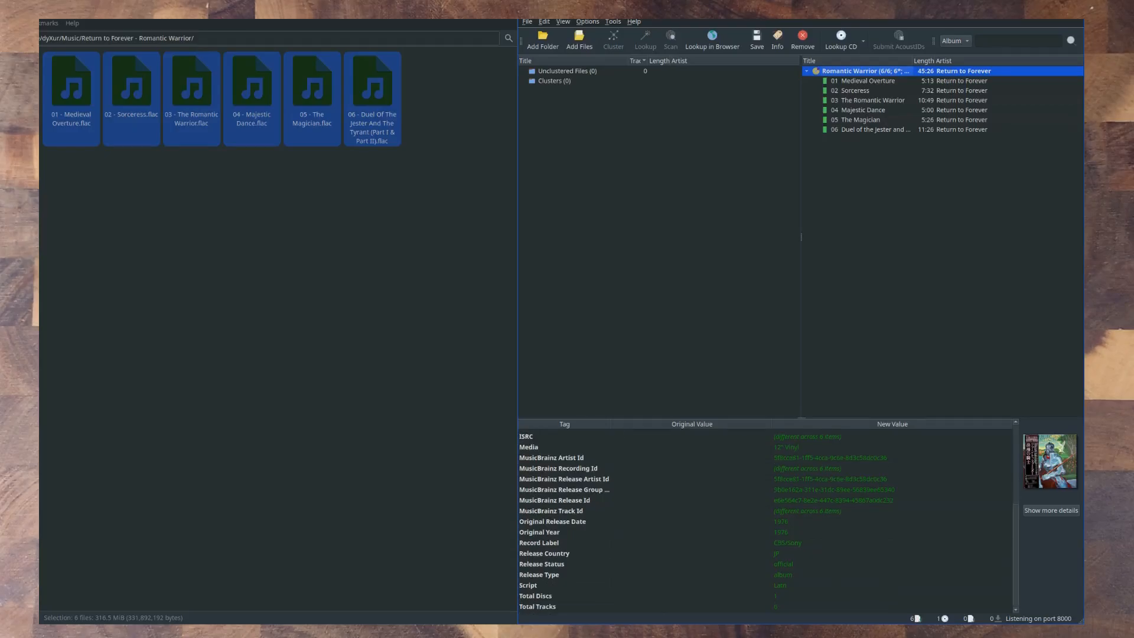
pyautogui.click(872, 129)
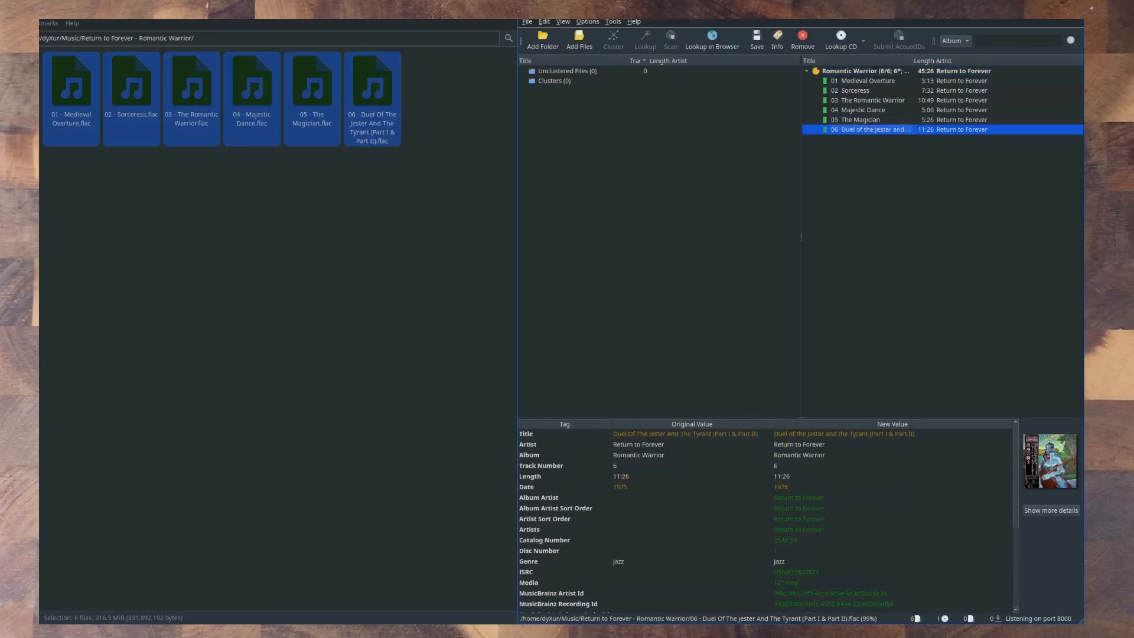
pyautogui.click(862, 110)
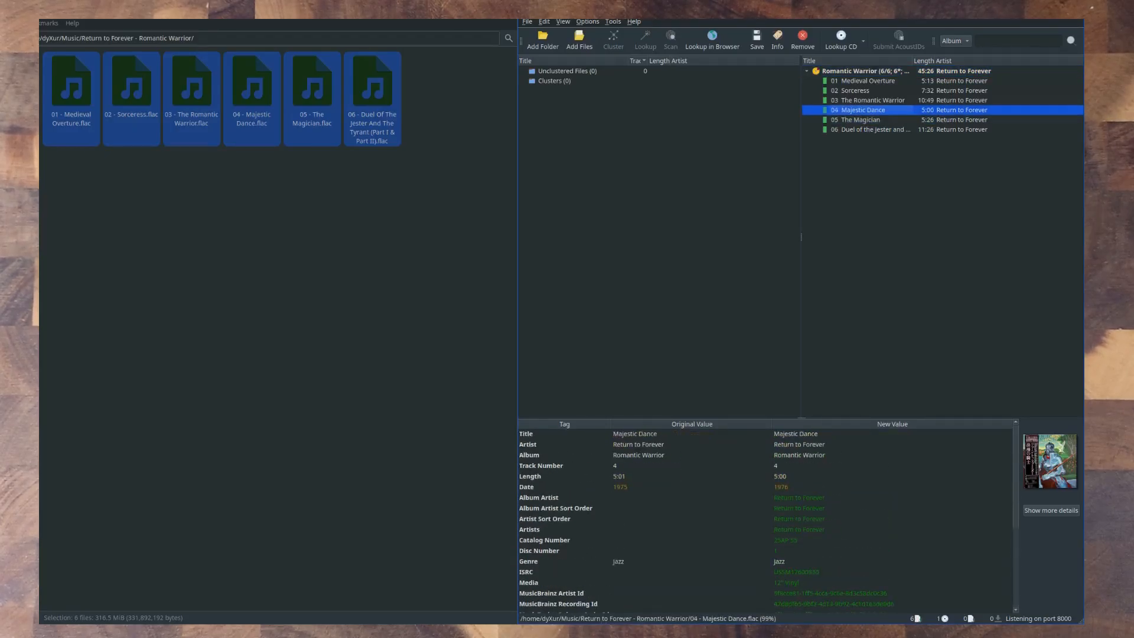
pyautogui.click(868, 81)
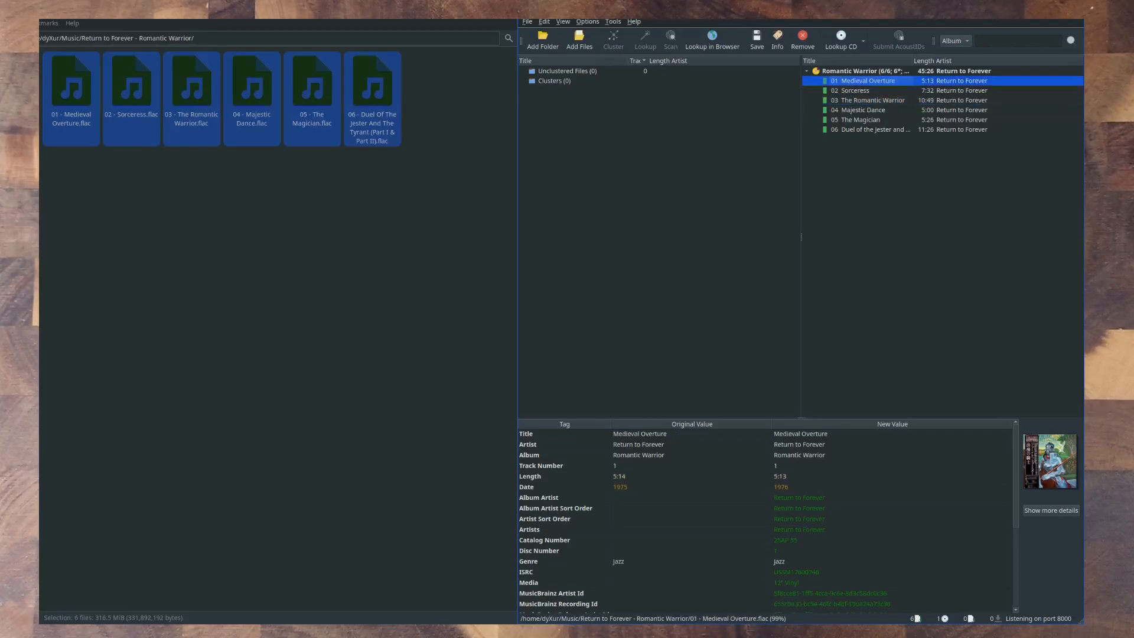
pyautogui.click(854, 91)
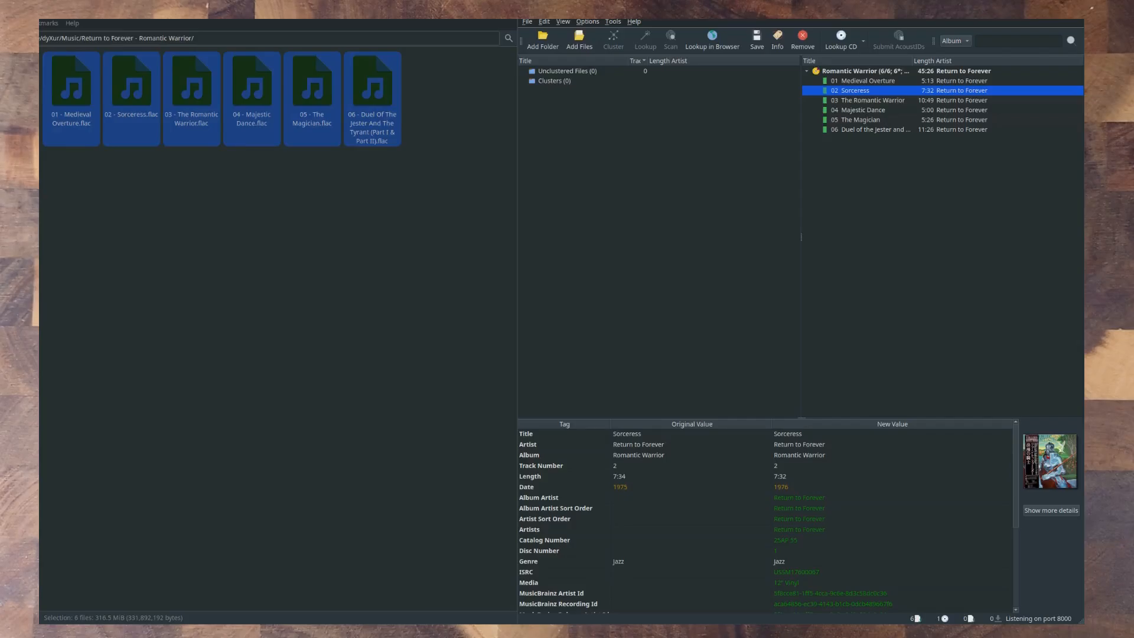
# Switch the album to the 1976 US 12" vinyl Columbia PC 34076 release
pyautogui.rightClick(860, 70)
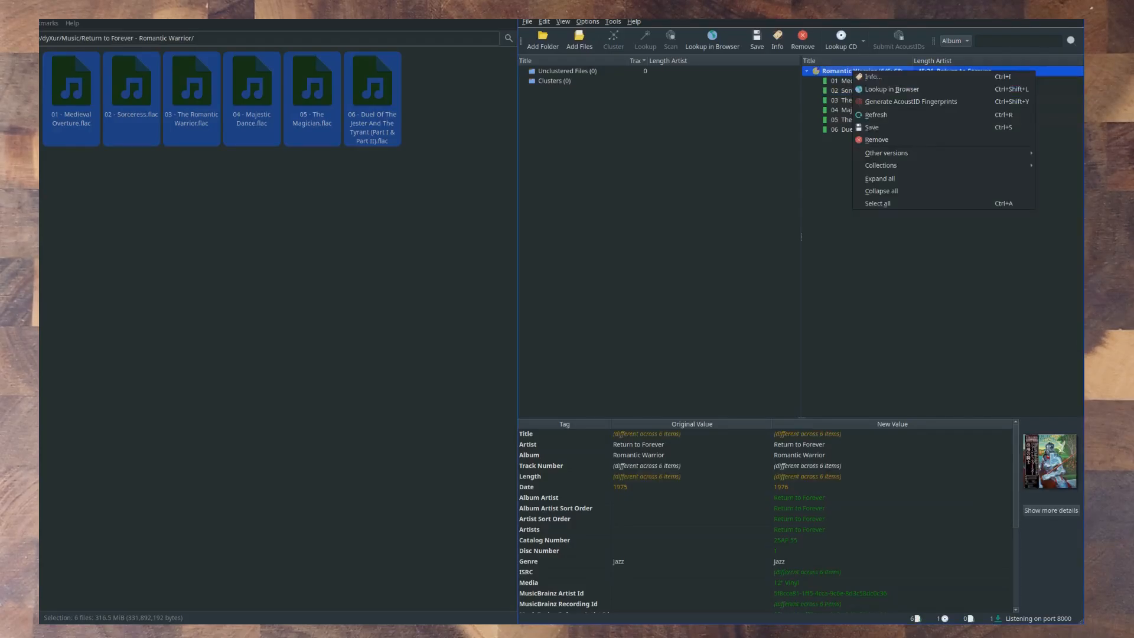
pyautogui.click(886, 153)
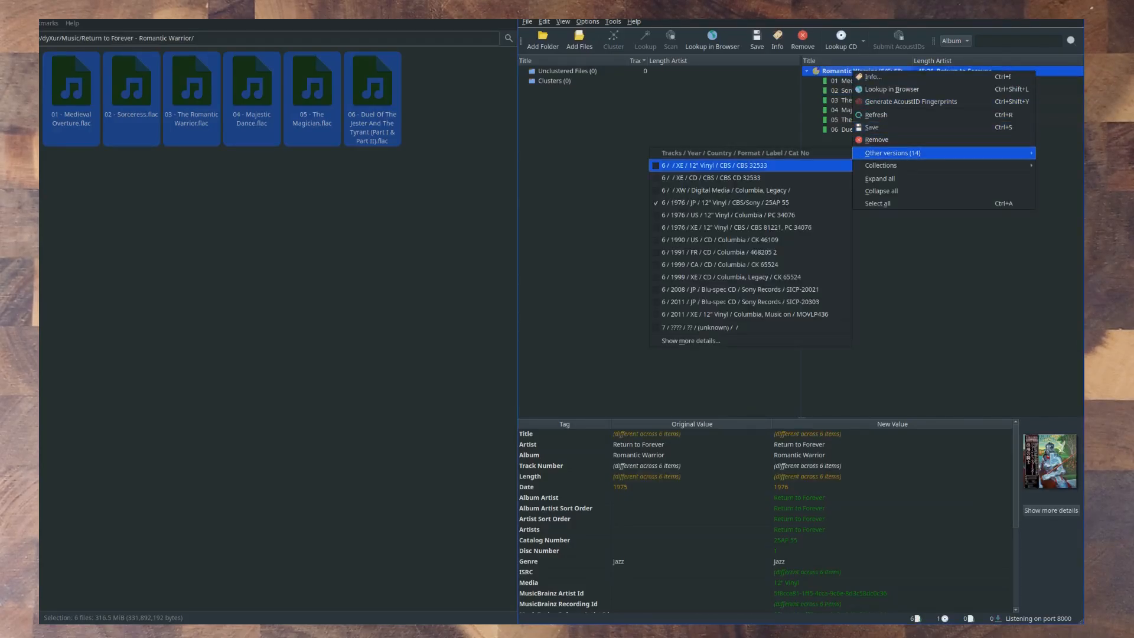
pyautogui.click(720, 251)
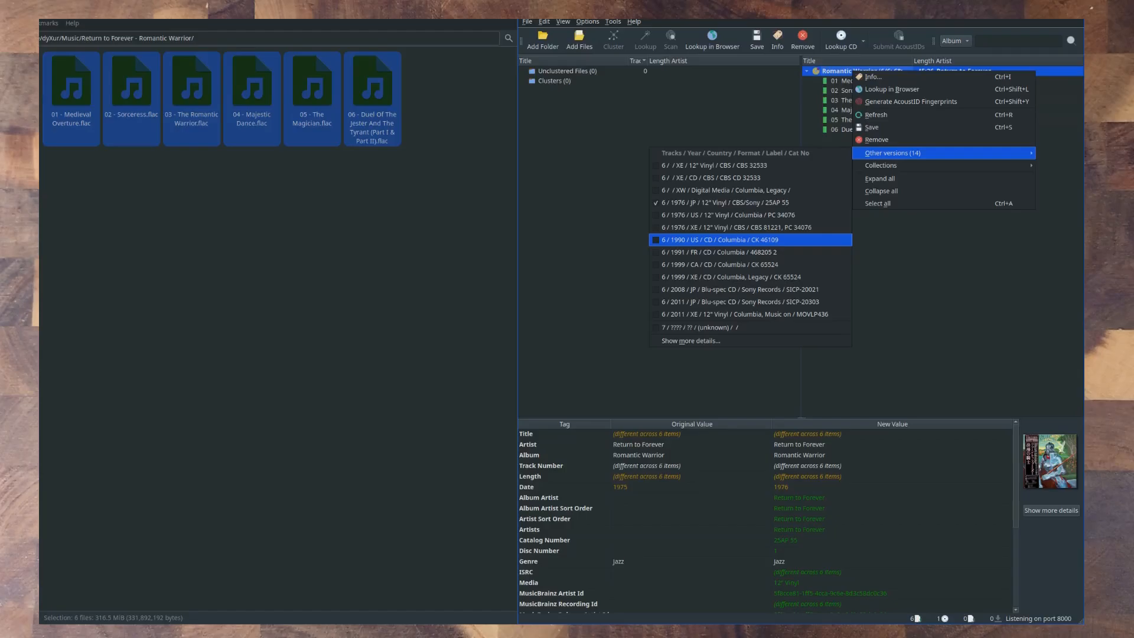
pyautogui.click(723, 239)
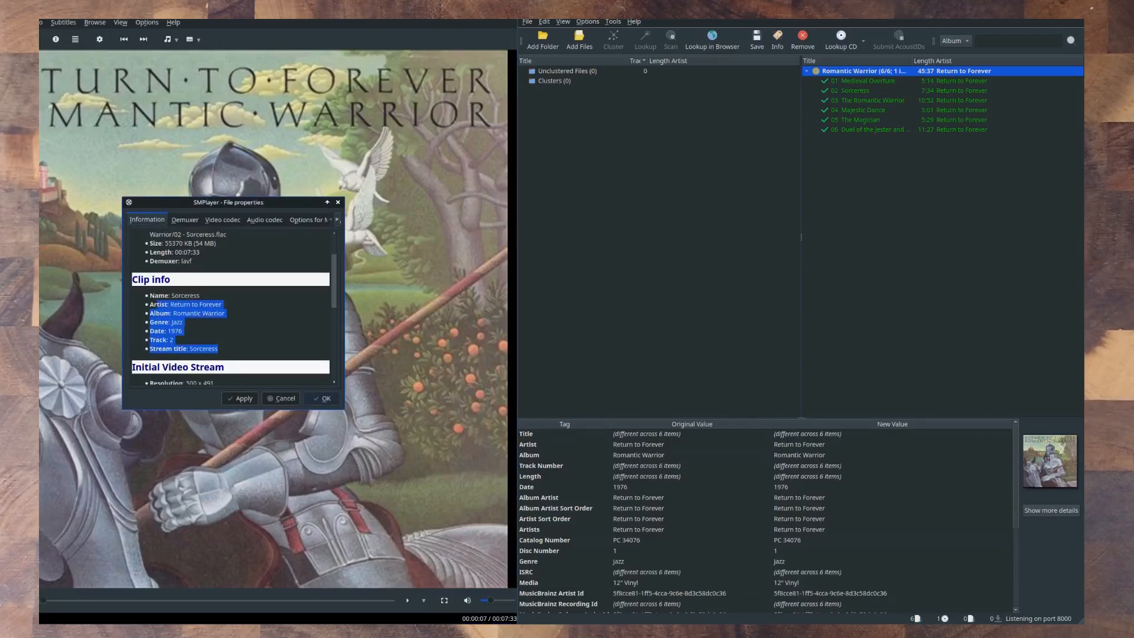
pyautogui.scroll(-3)
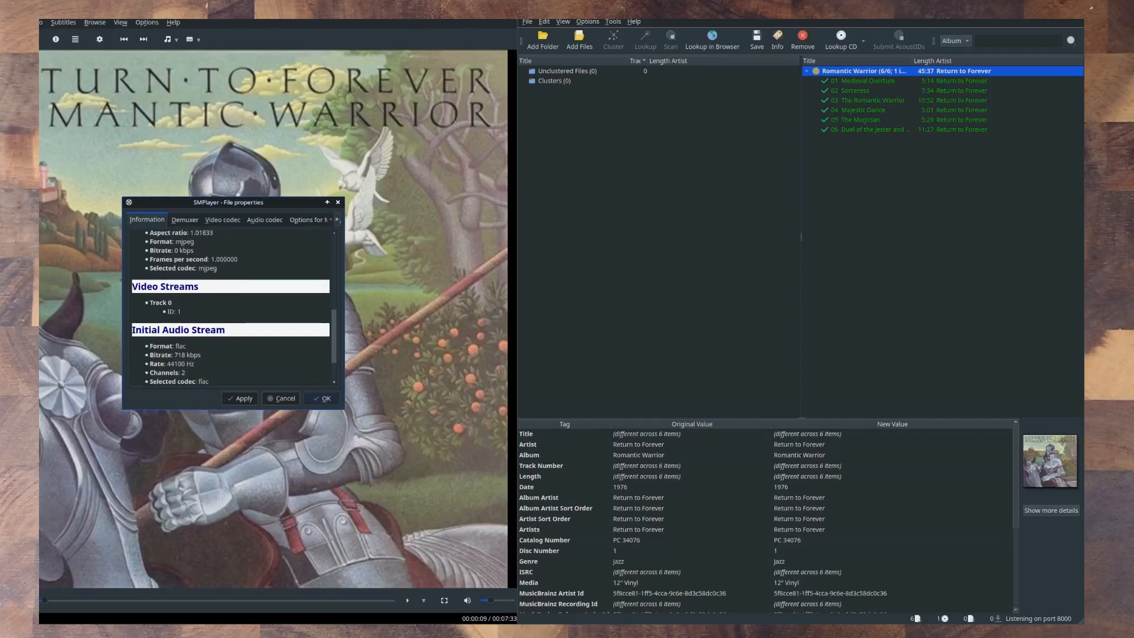
pyautogui.scroll(-3)
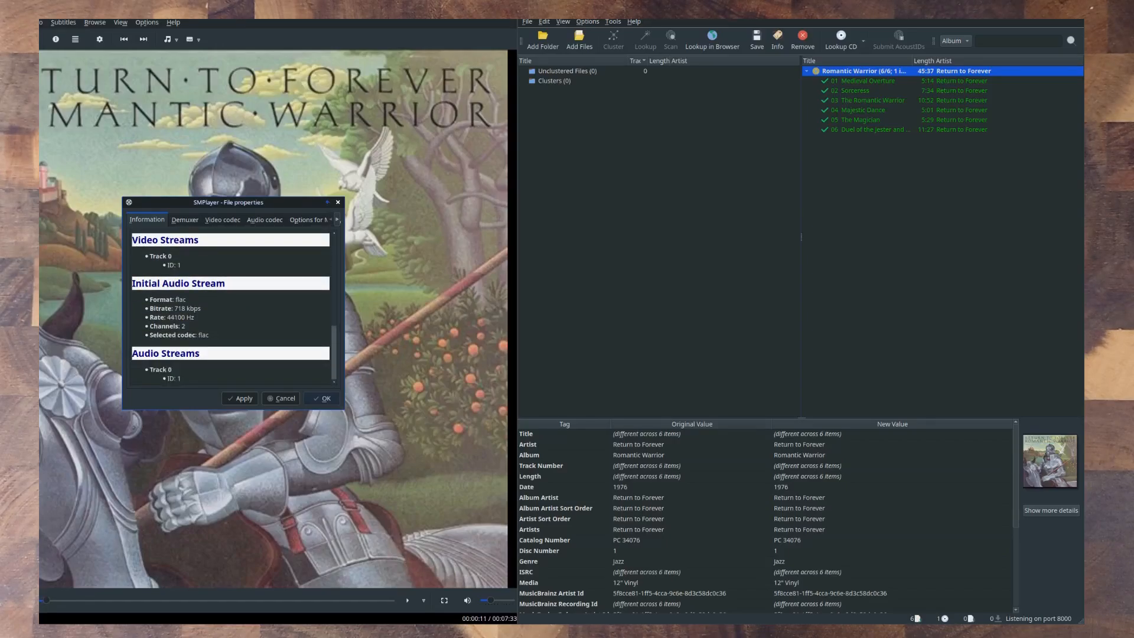